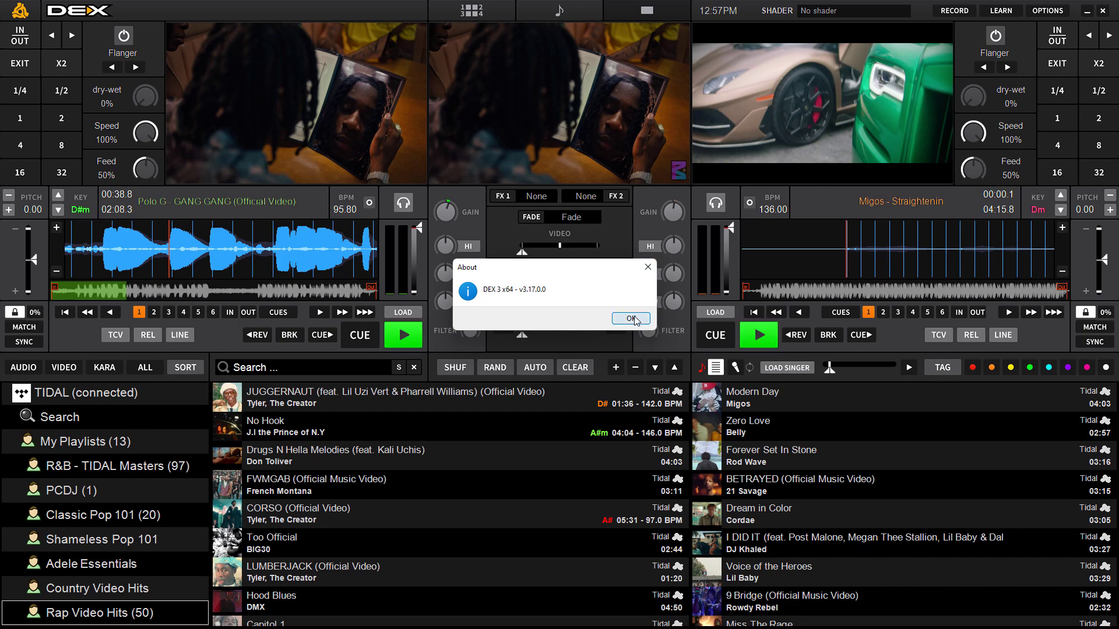
Dismiss the version notice and search TIDAL for 'miglos', reviewing the Migos results
click(631, 318)
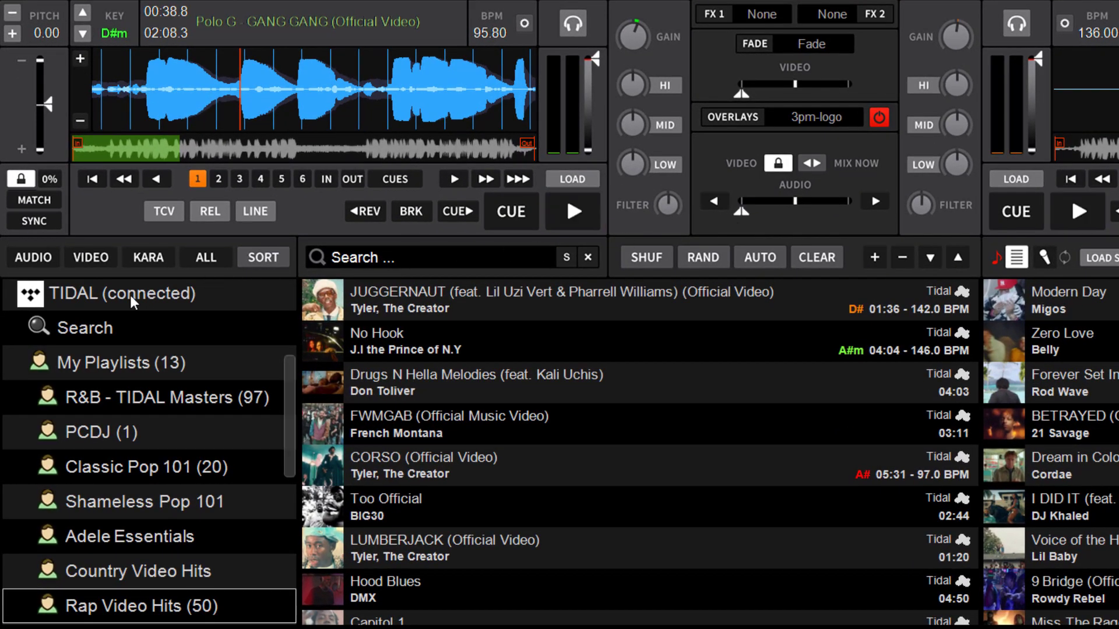
mouse_move(131, 408)
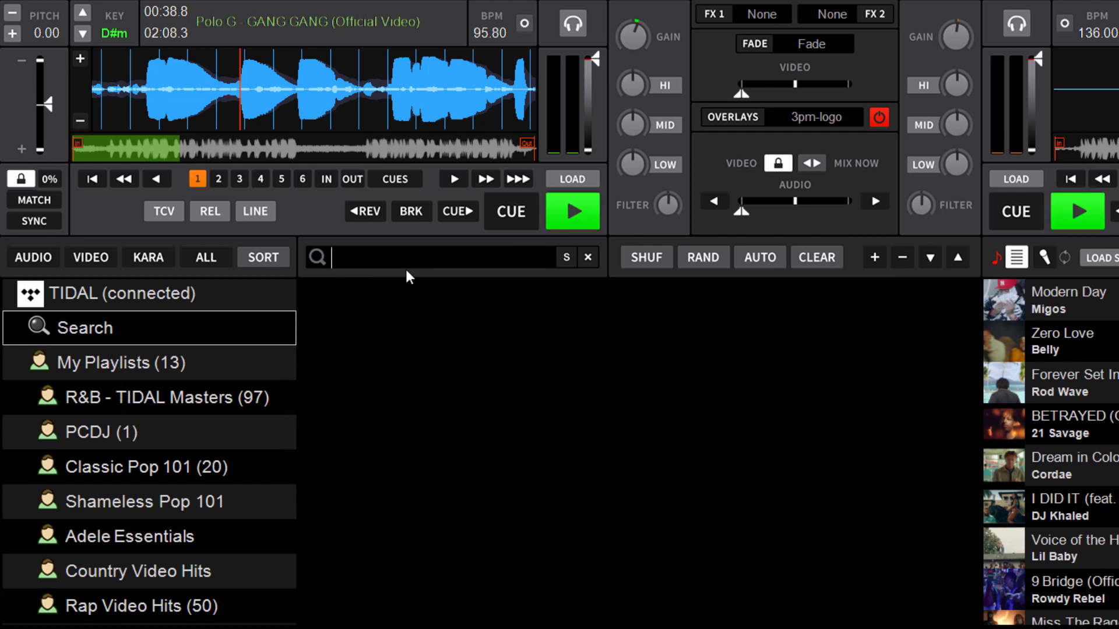
text(miglos)
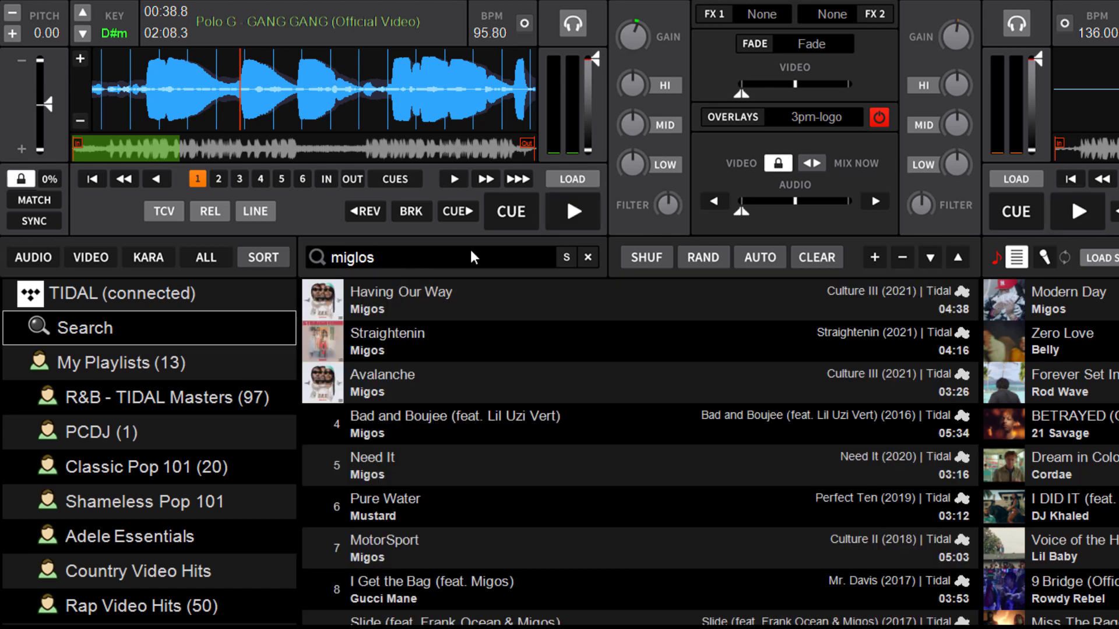
scroll(down, 3)
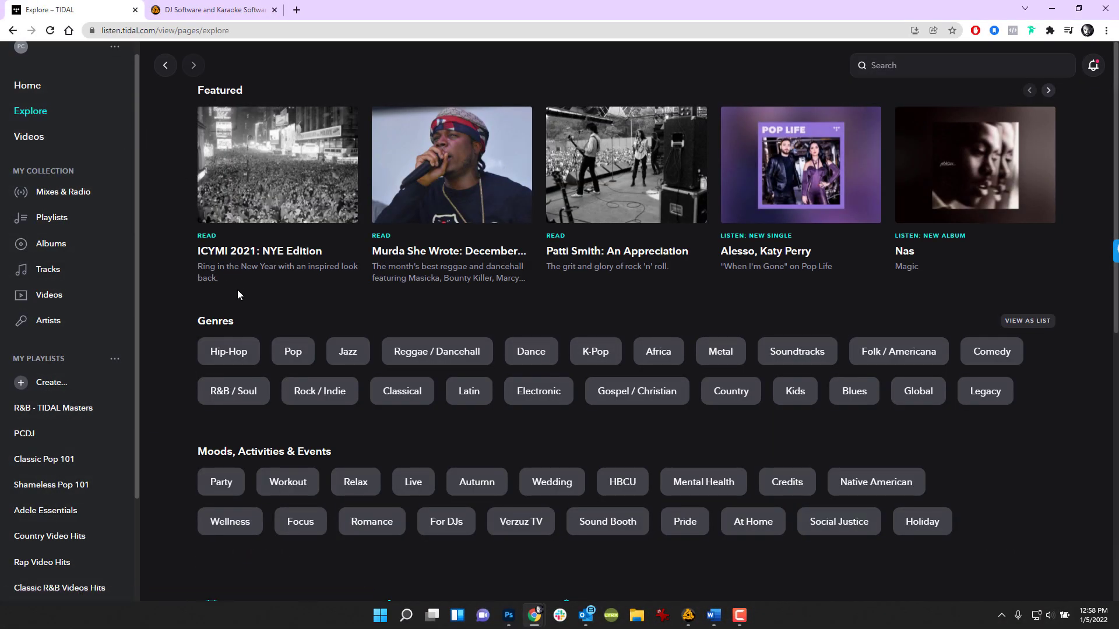
mouse_move(519, 369)
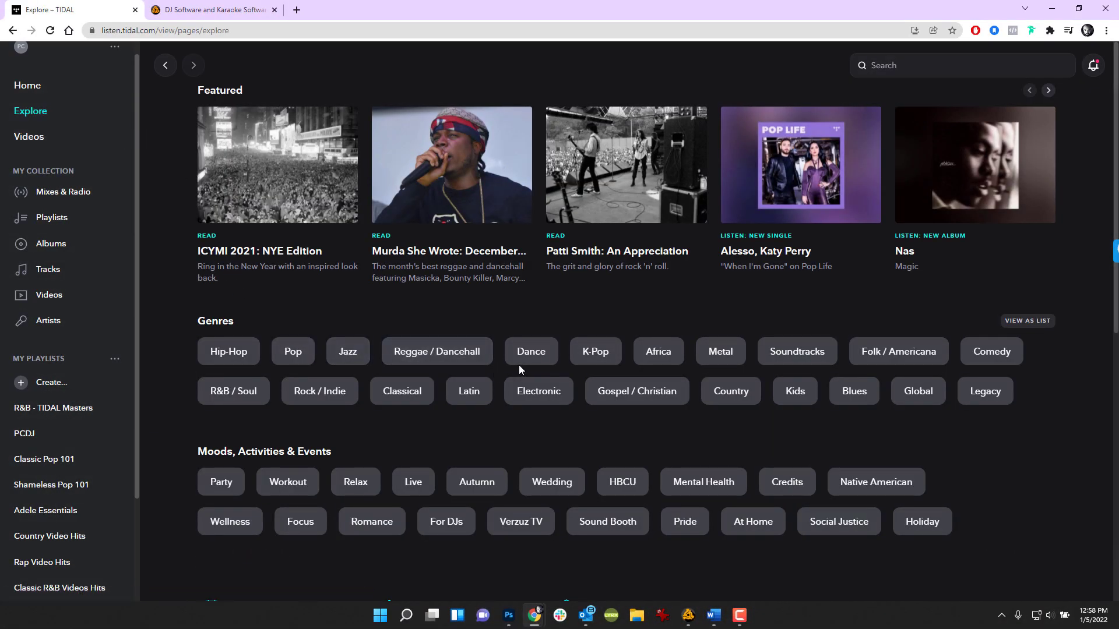
Browse the Dance genre page on TIDAL's Explore before heading to pricing
click(532, 351)
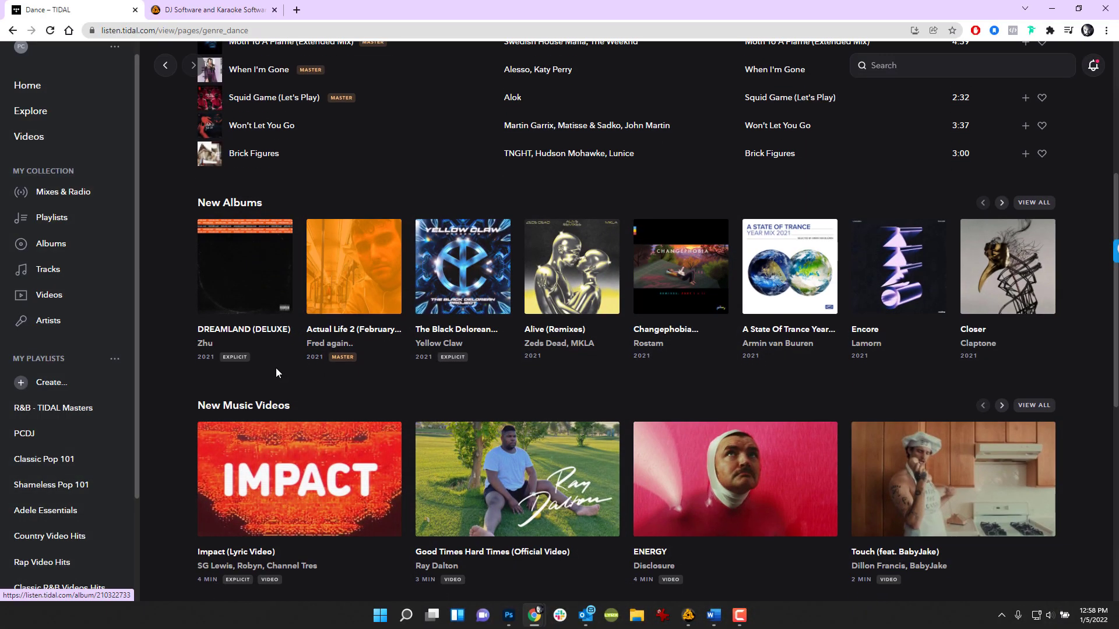
scroll(down, 3)
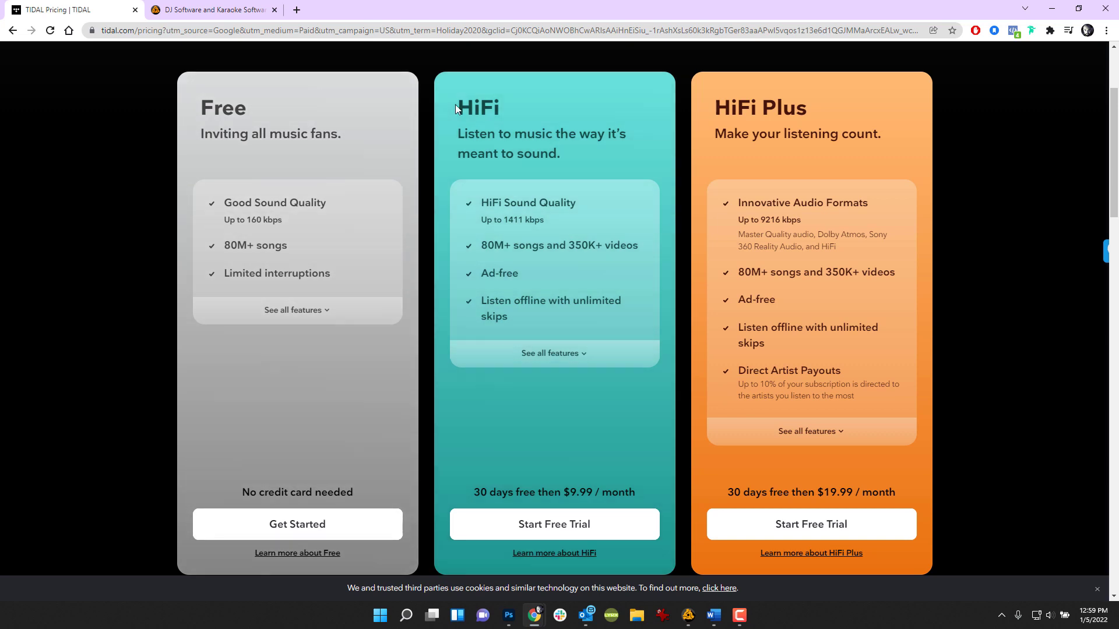
mouse_move(707, 358)
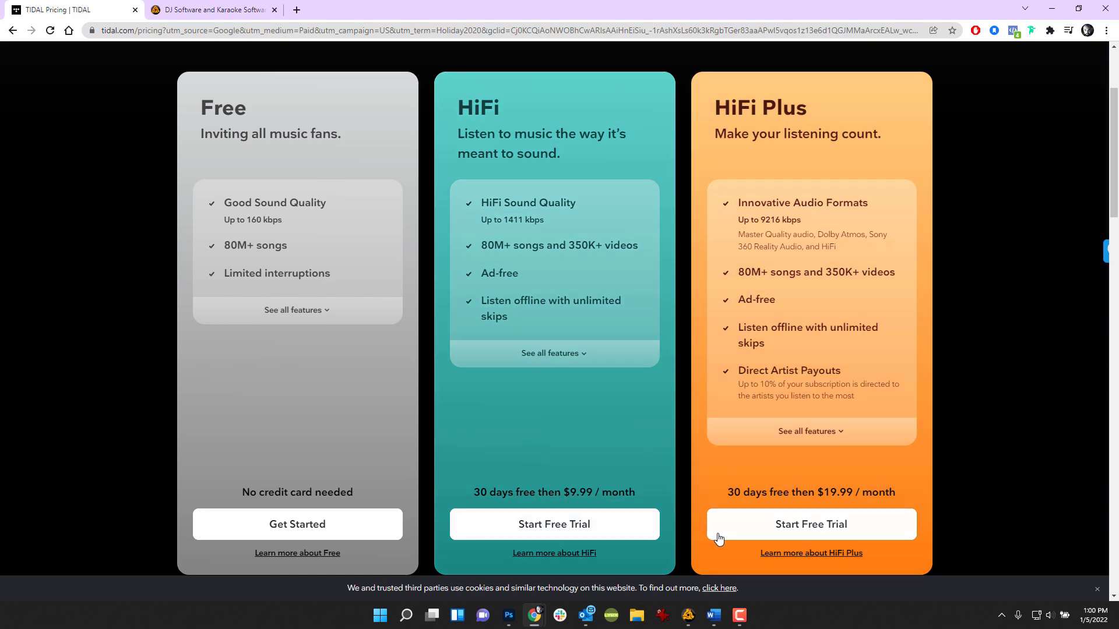
mouse_move(811, 524)
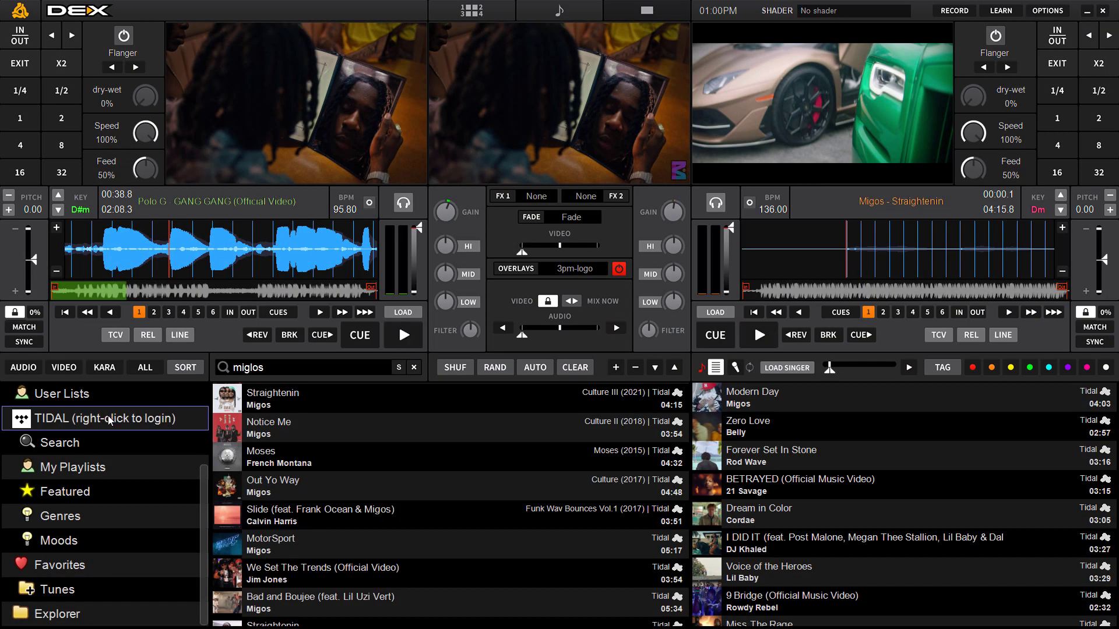
Log in to TIDAL from the browser tree with username 'pcdj_1' and its password
right_click(105, 418)
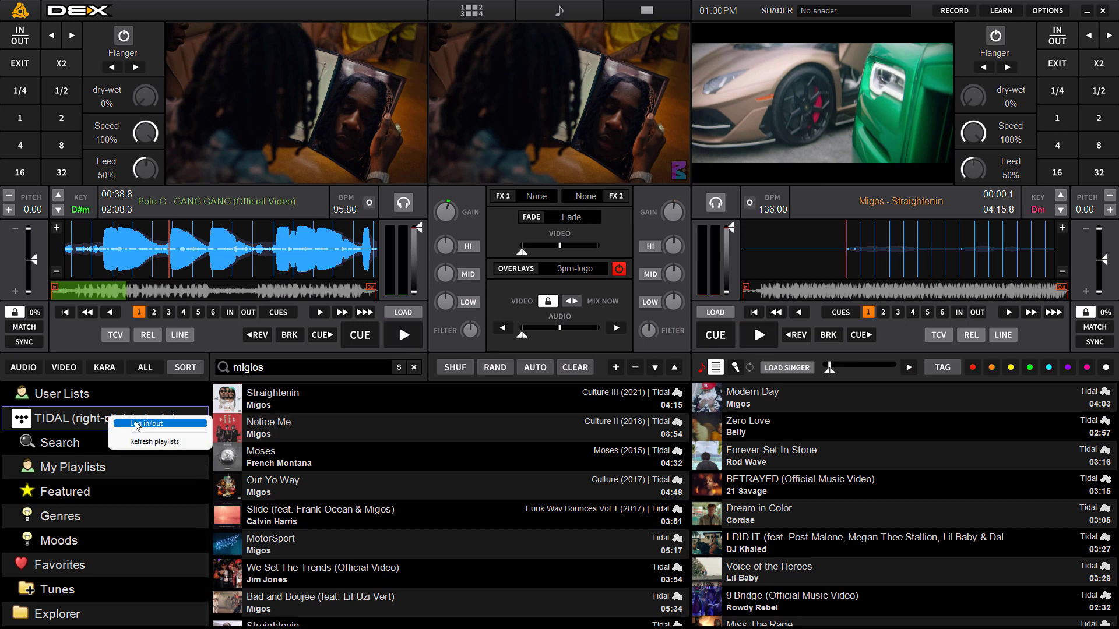
click(145, 424)
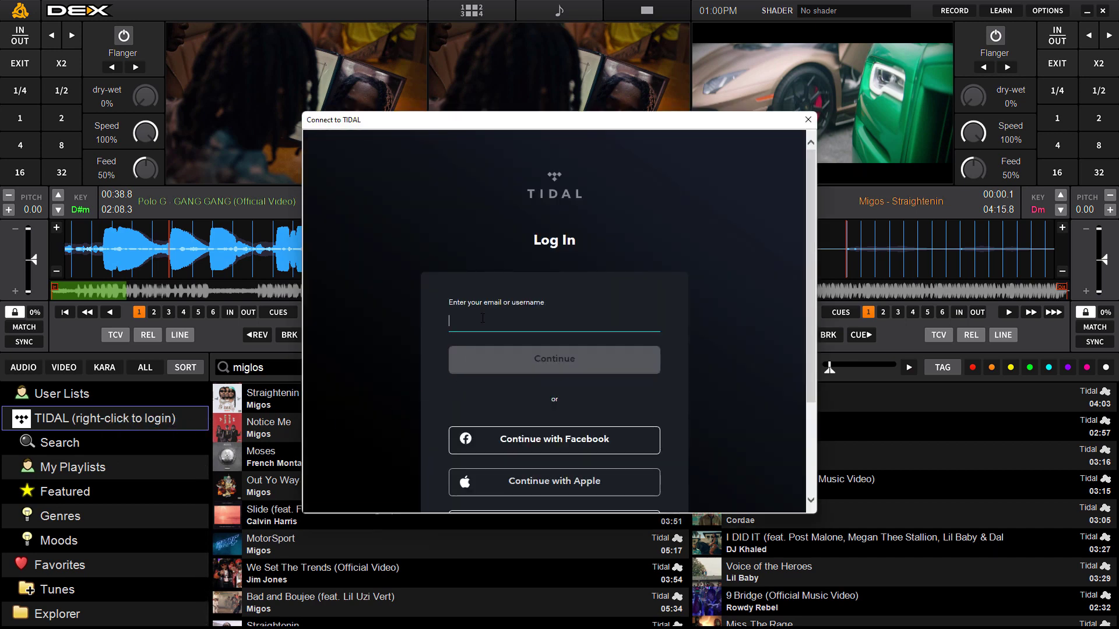
text(pcdj)
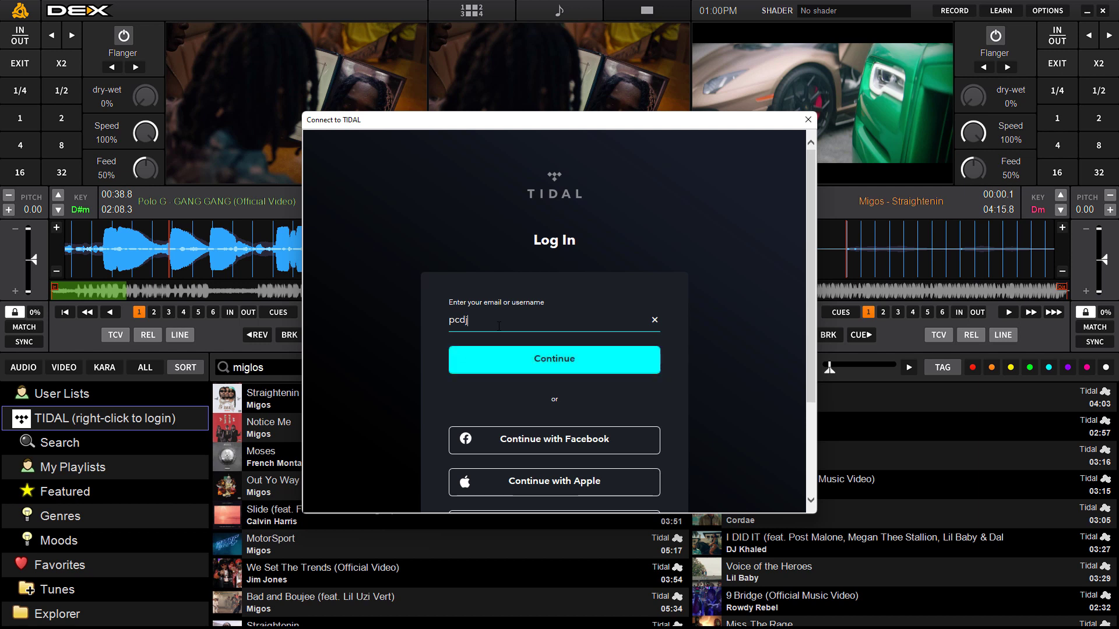
text(_1)
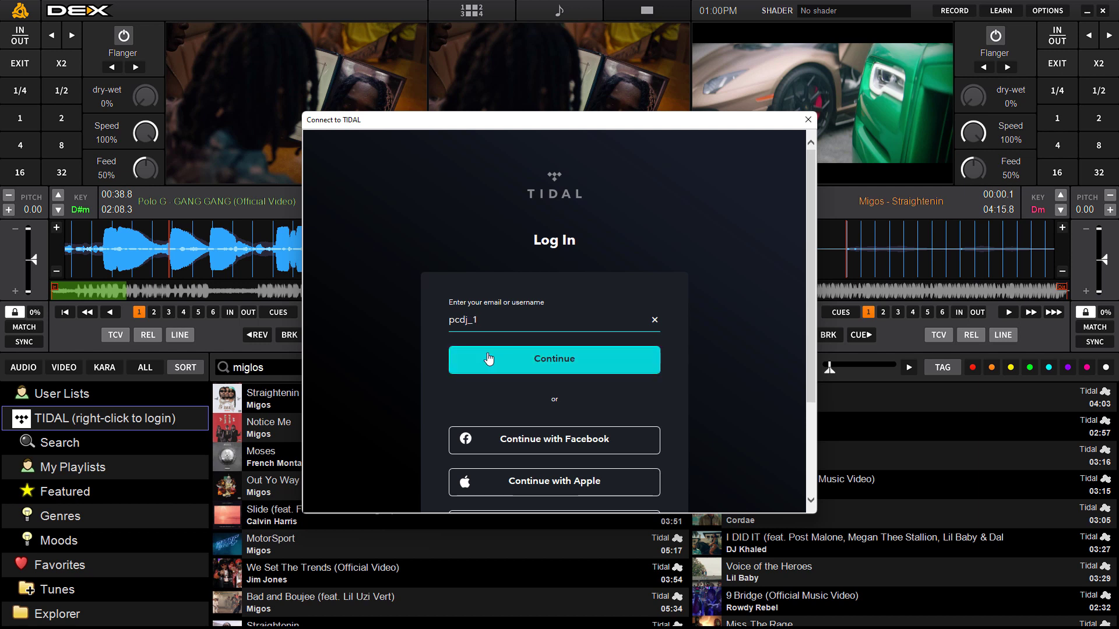
click(553, 359)
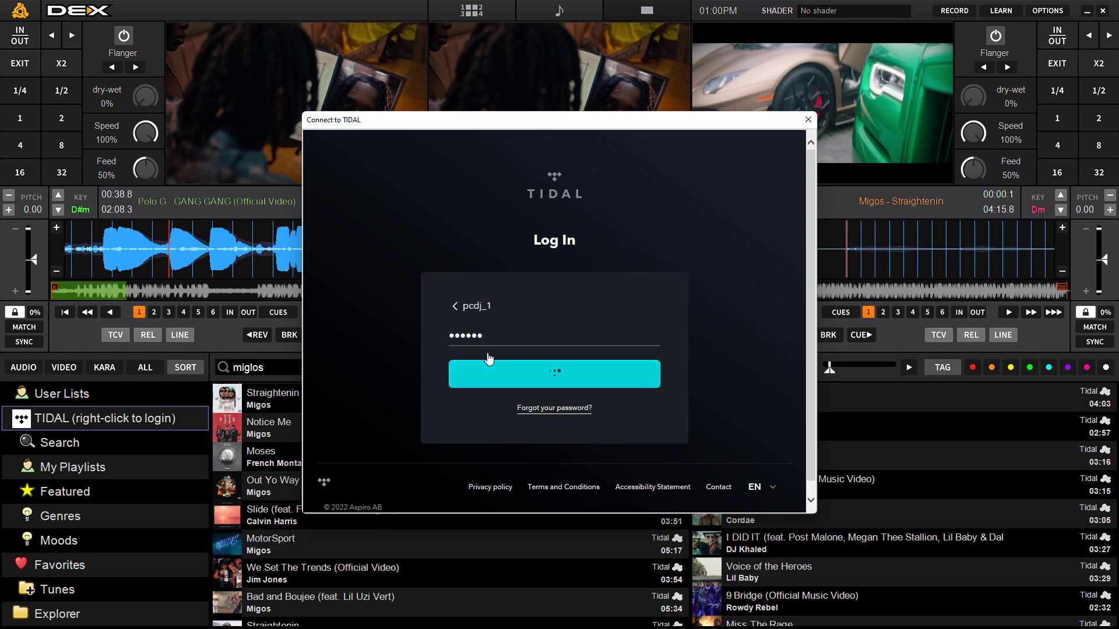
click(554, 373)
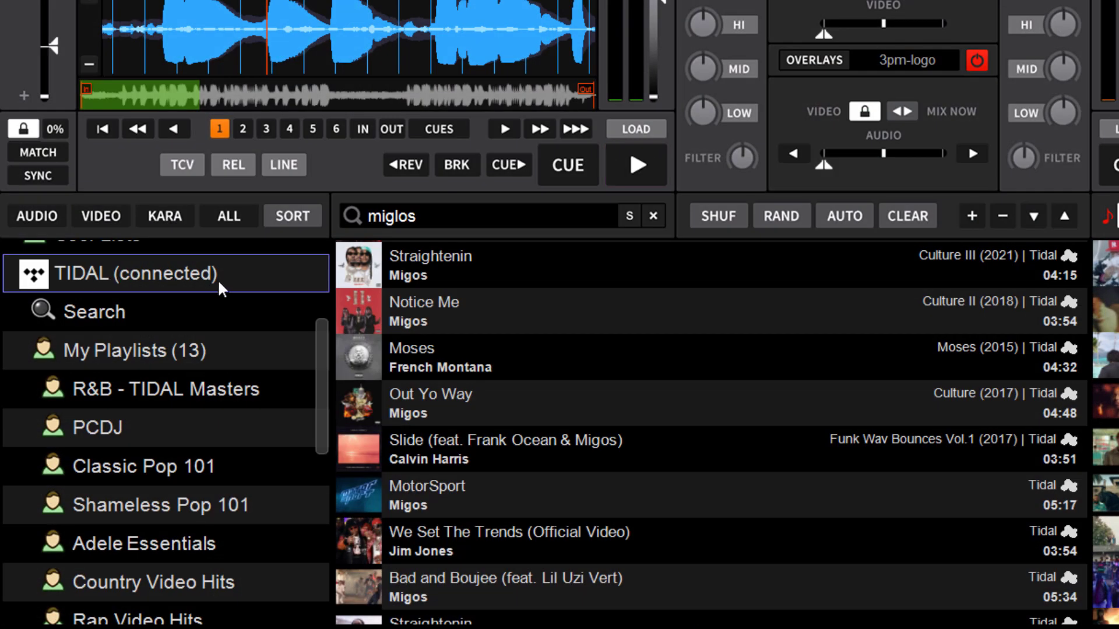
Search the connected TIDAL catalog for 'Plump DJ' and start a Breakbeat playlist
click(634, 164)
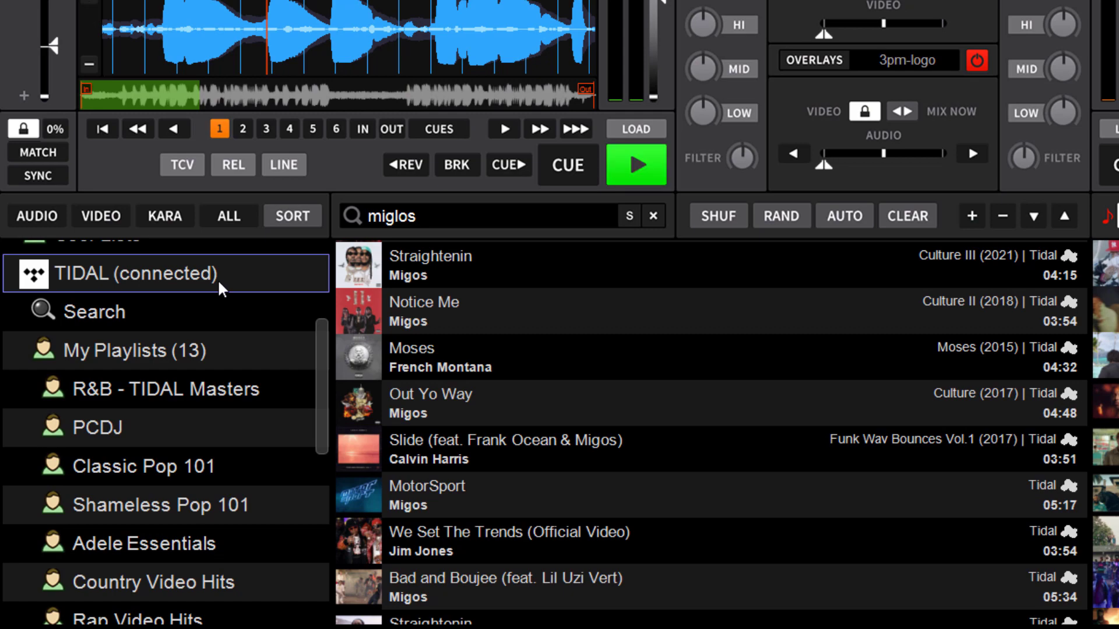
click(94, 311)
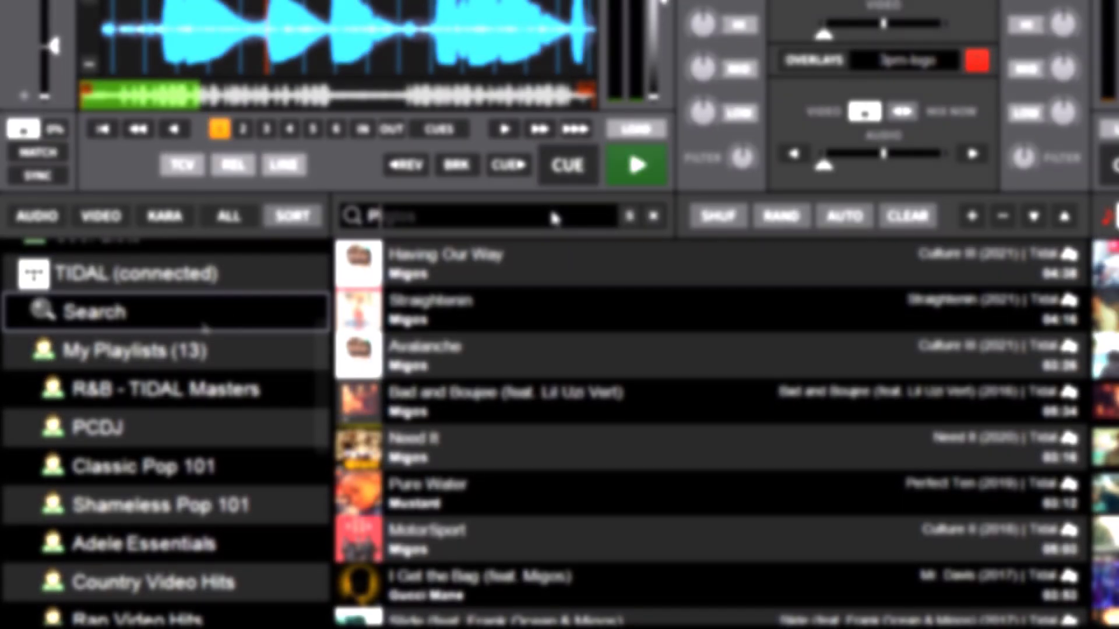
text(Plump DJs)
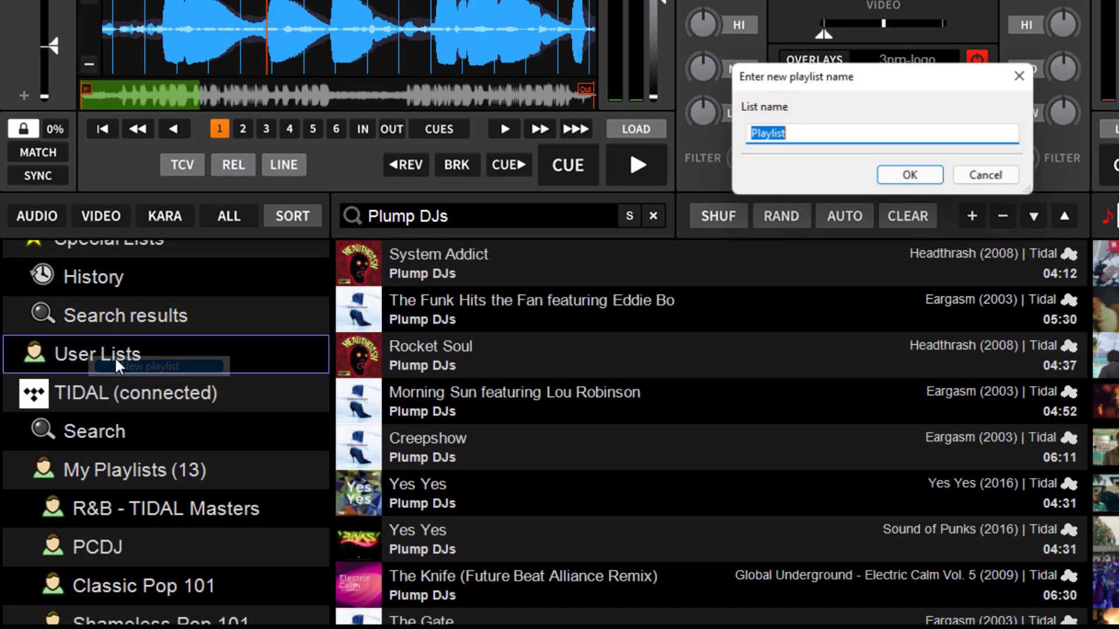
text(B)
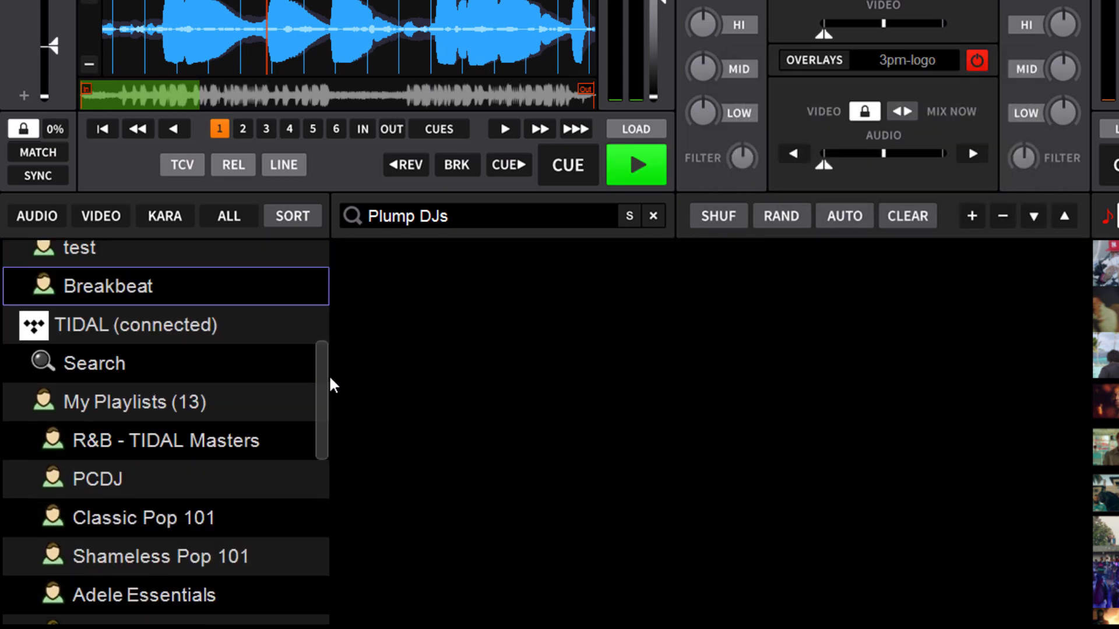
mouse_move(121, 447)
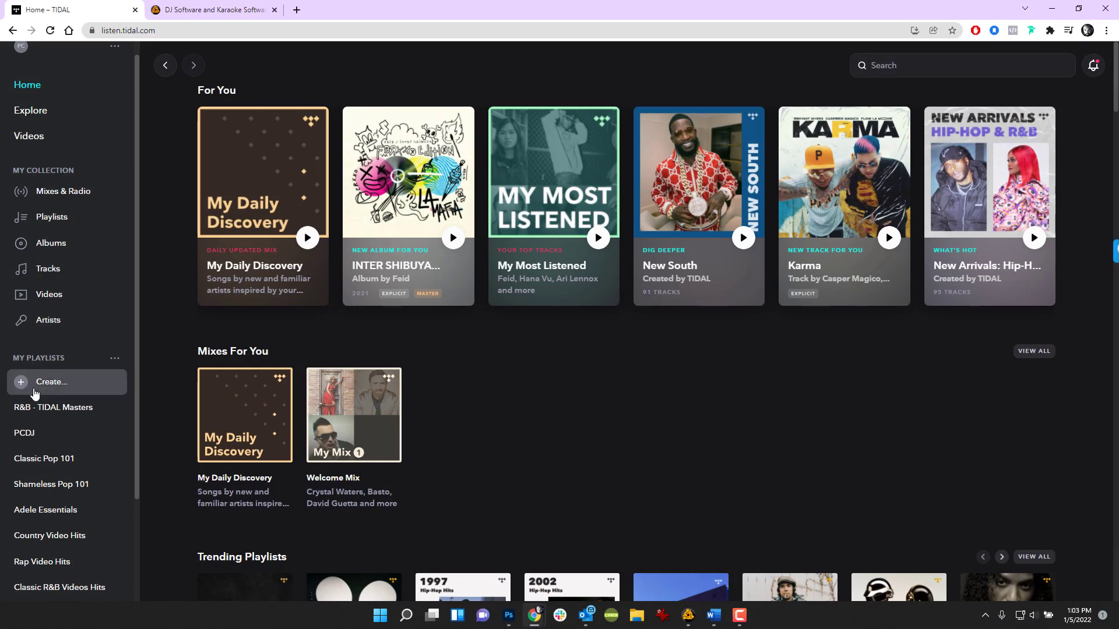
Create a new TIDAL playlist titled 'Best of 2021' under My Playlists
click(51, 382)
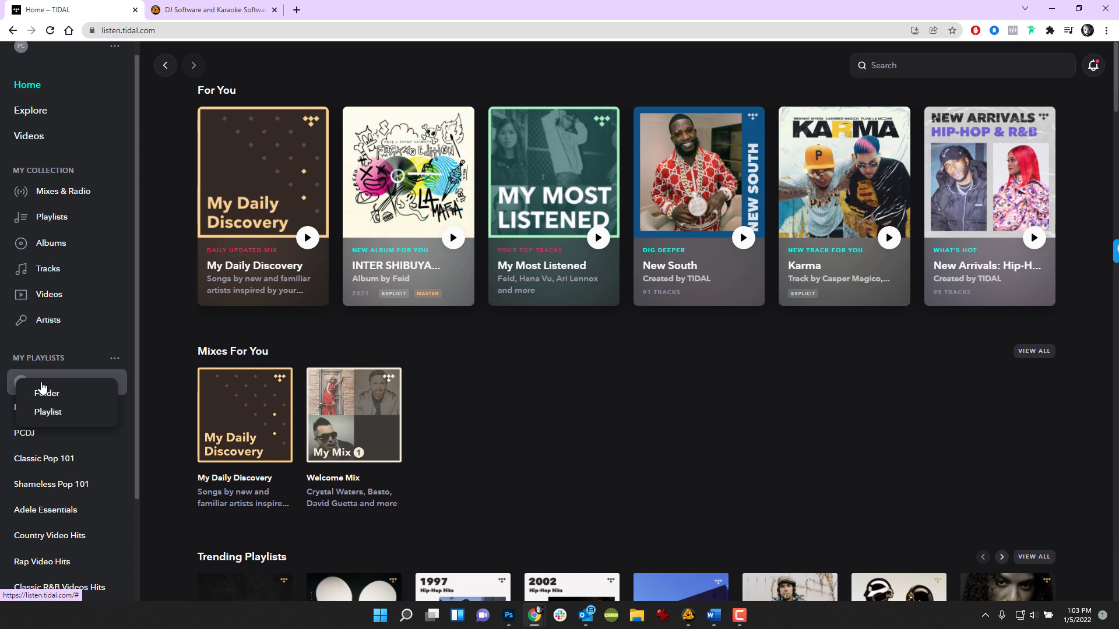
click(48, 411)
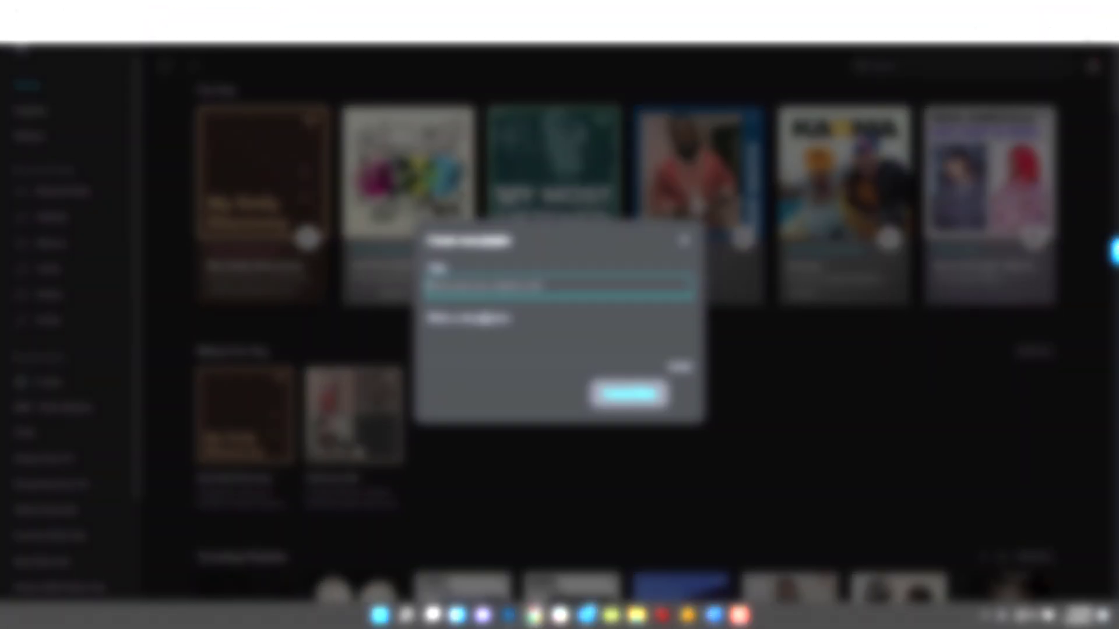
text(Best of 2021)
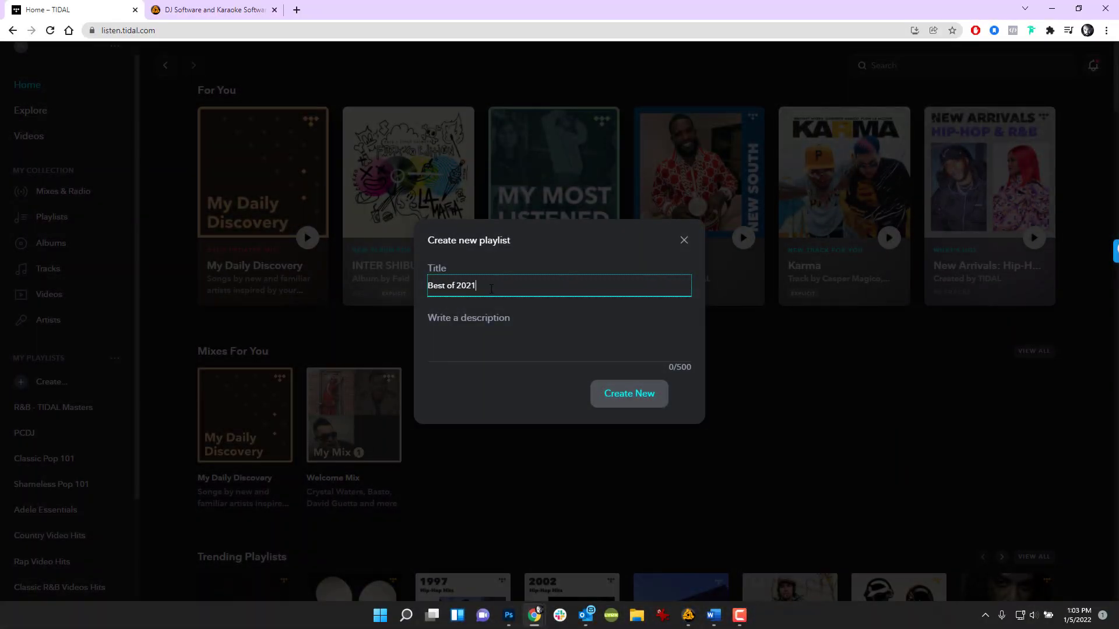
click(628, 393)
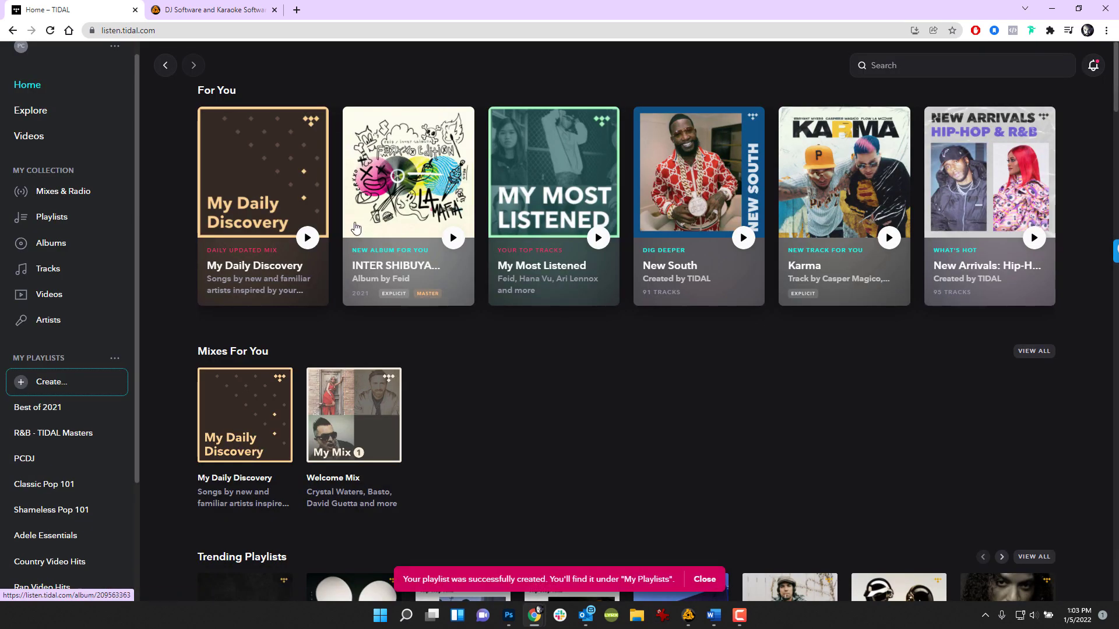
mouse_move(265, 413)
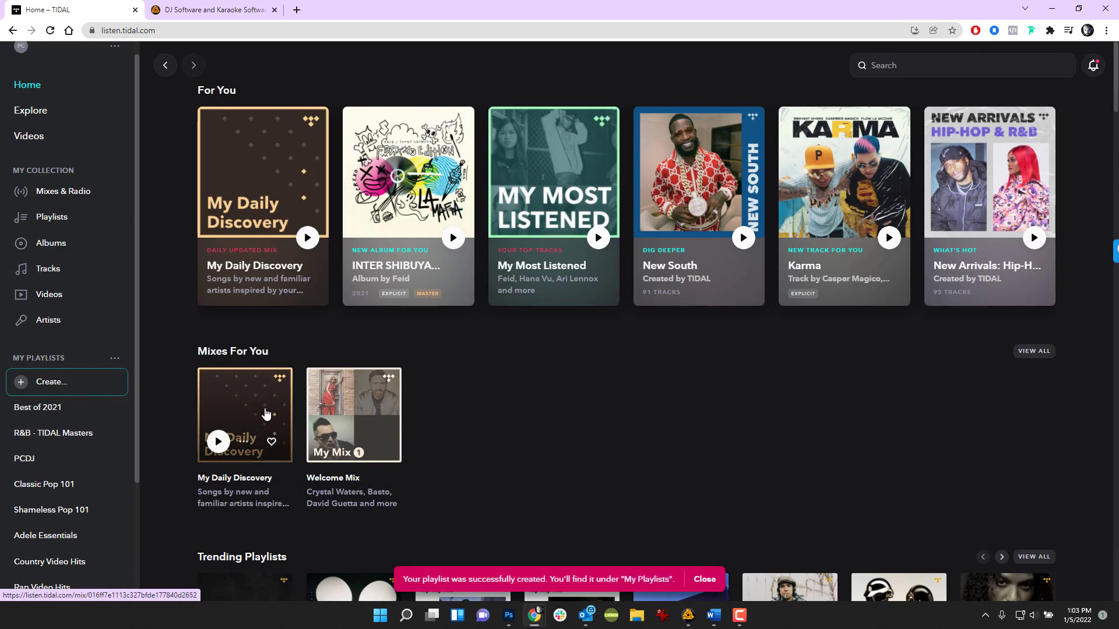
click(704, 579)
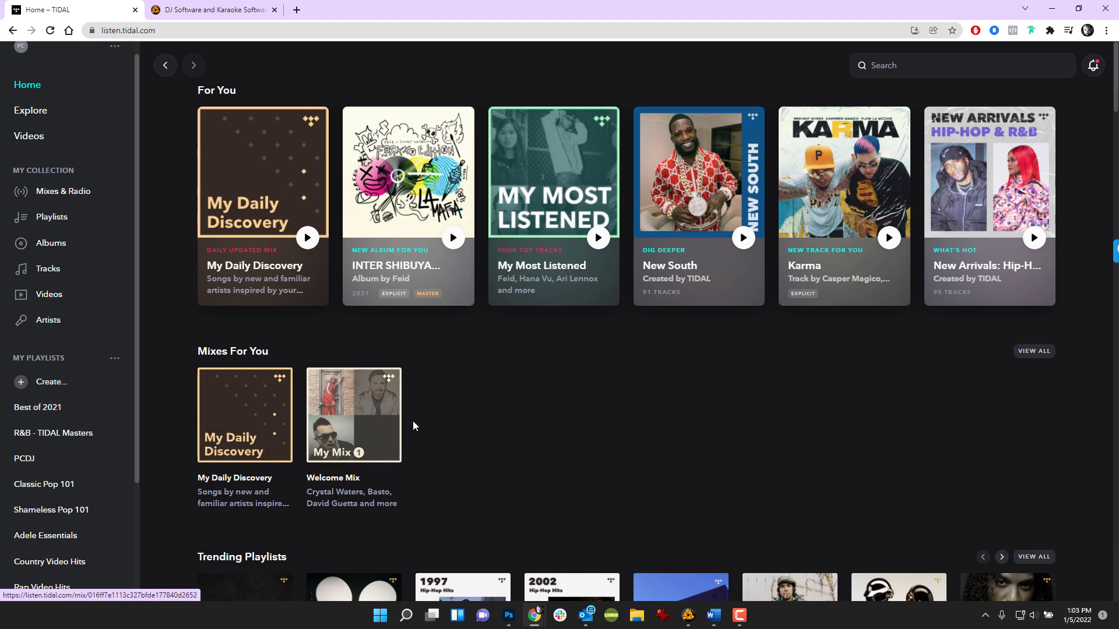
click(37, 406)
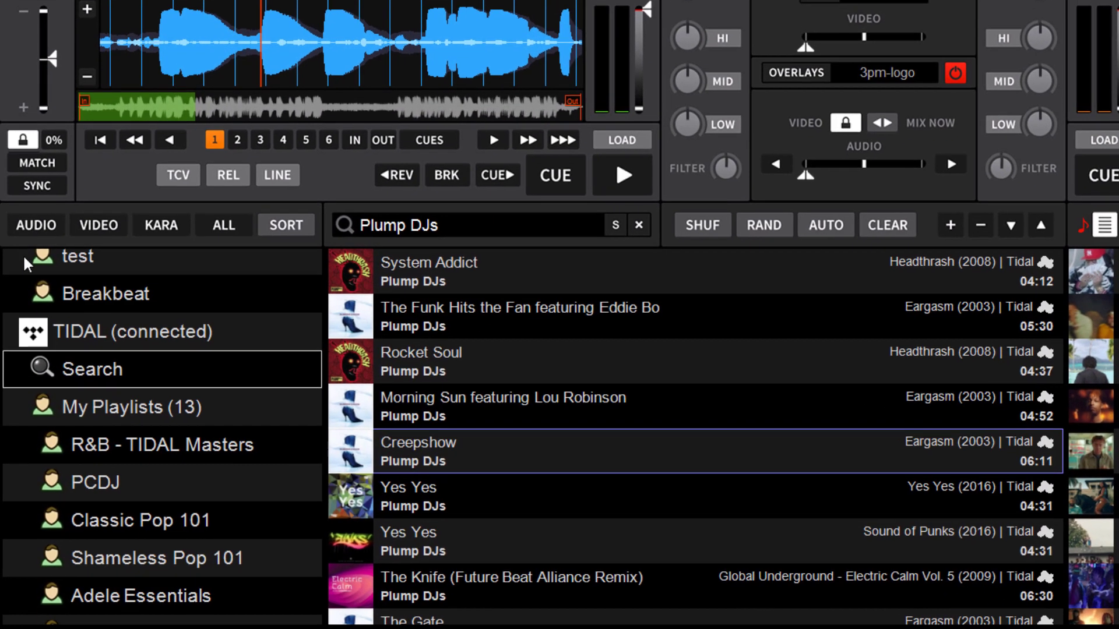
Refresh the TIDAL playlists so 'Best of 2021' appears among the 14 listed
right_click(128, 331)
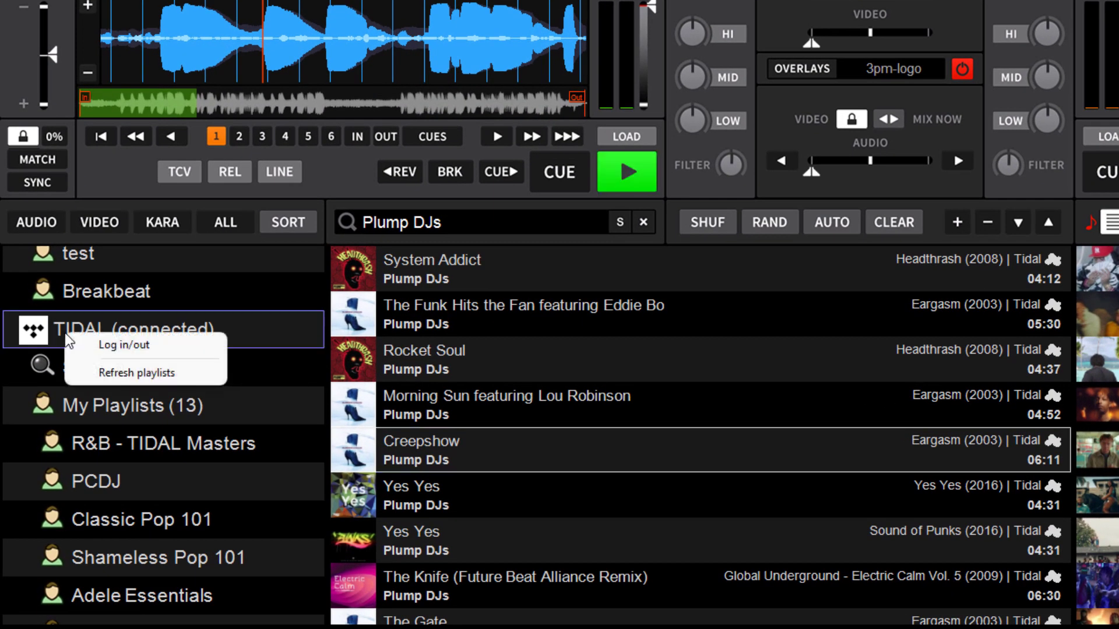
mouse_move(136, 373)
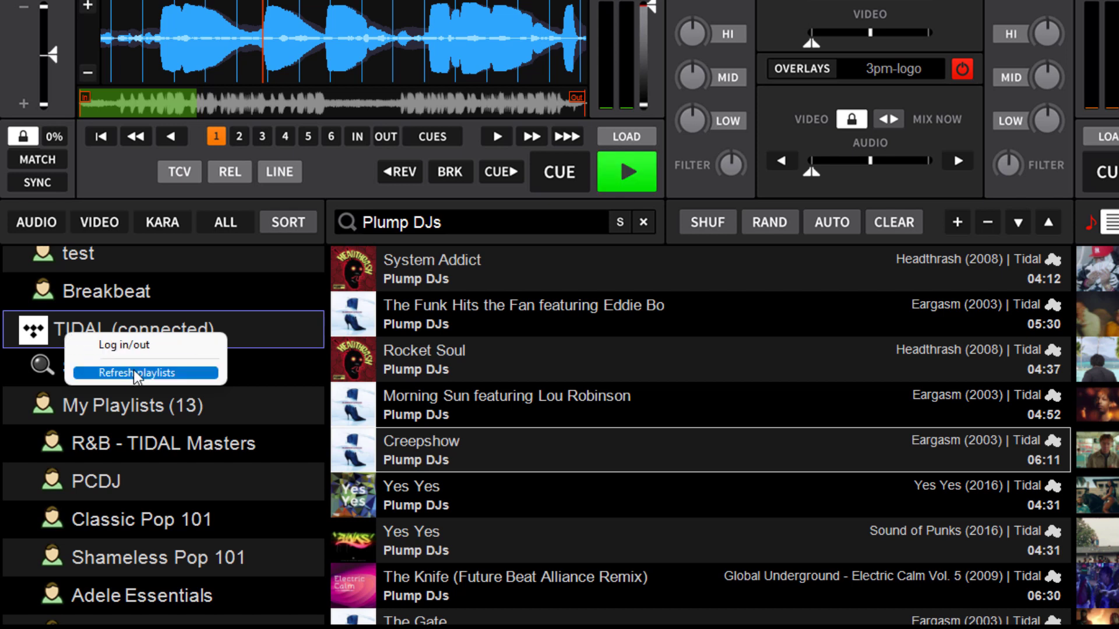
click(142, 373)
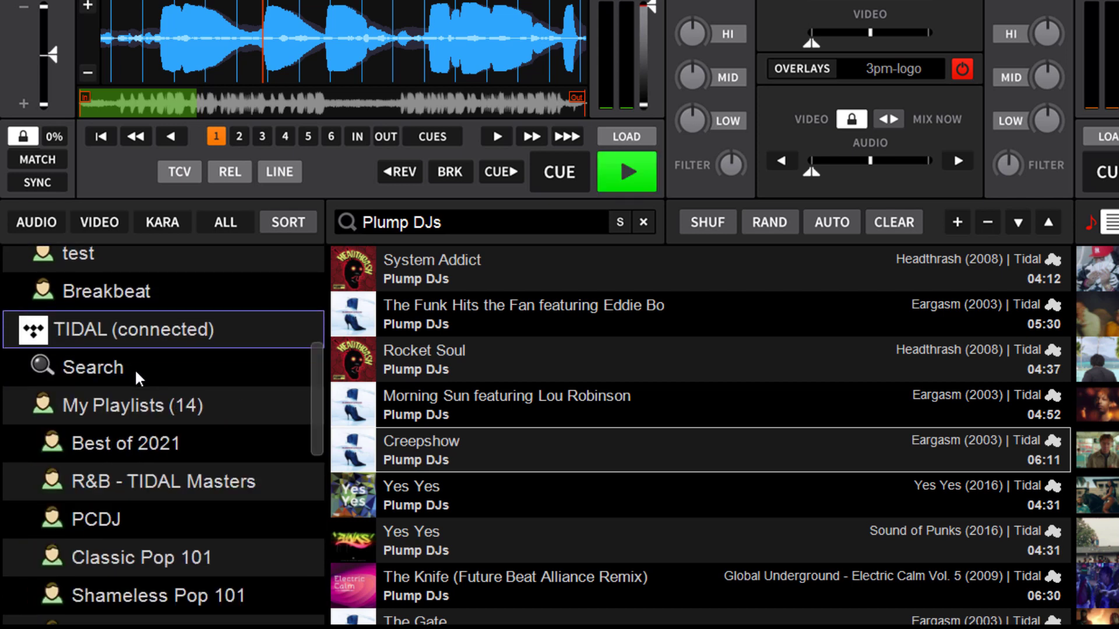
click(126, 443)
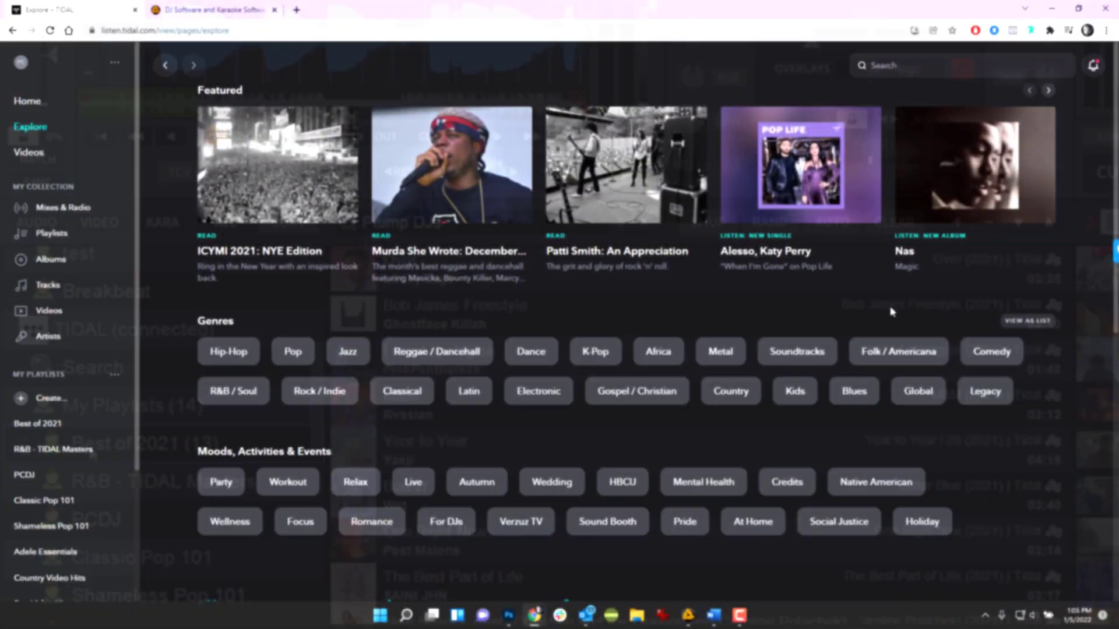
Heart the 'Best of Dance 2021' playlist on the Dance genre page
scroll(down, 3)
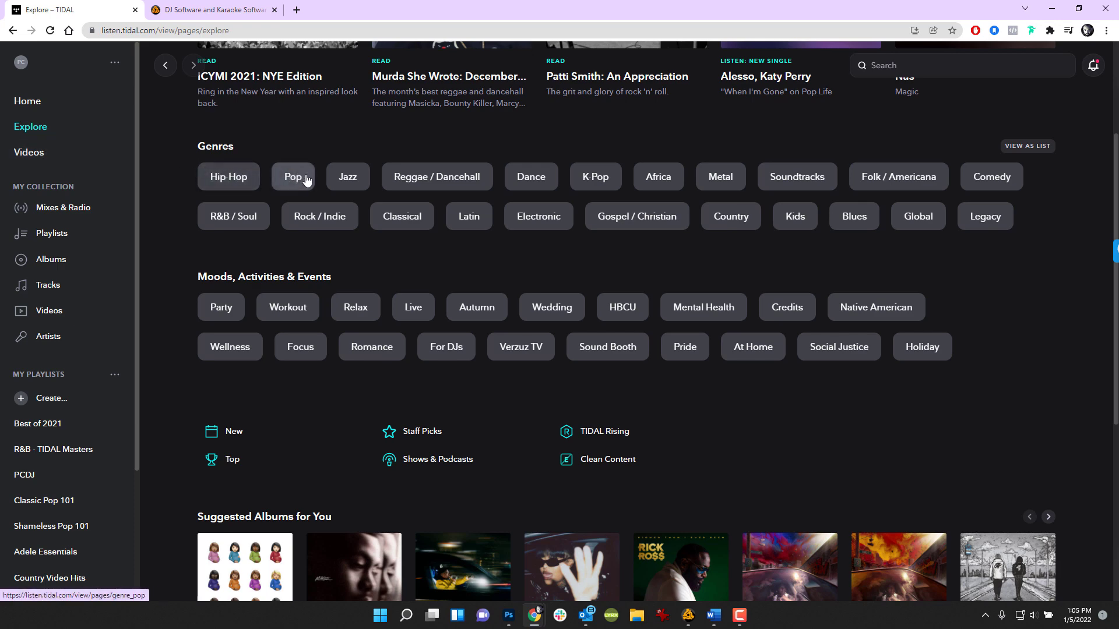
click(530, 176)
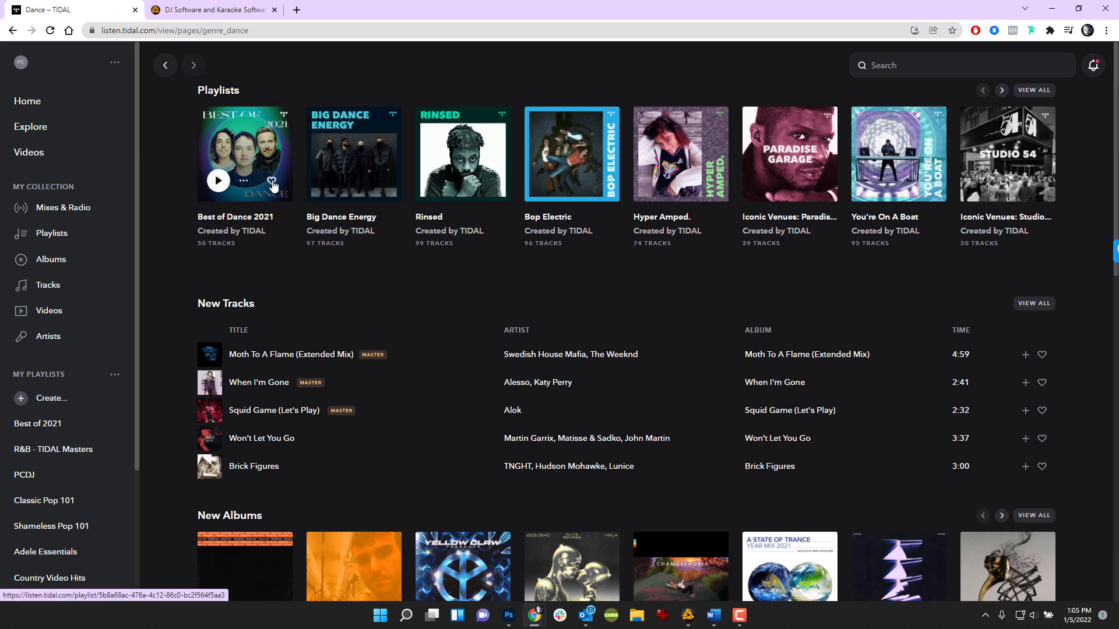
click(273, 183)
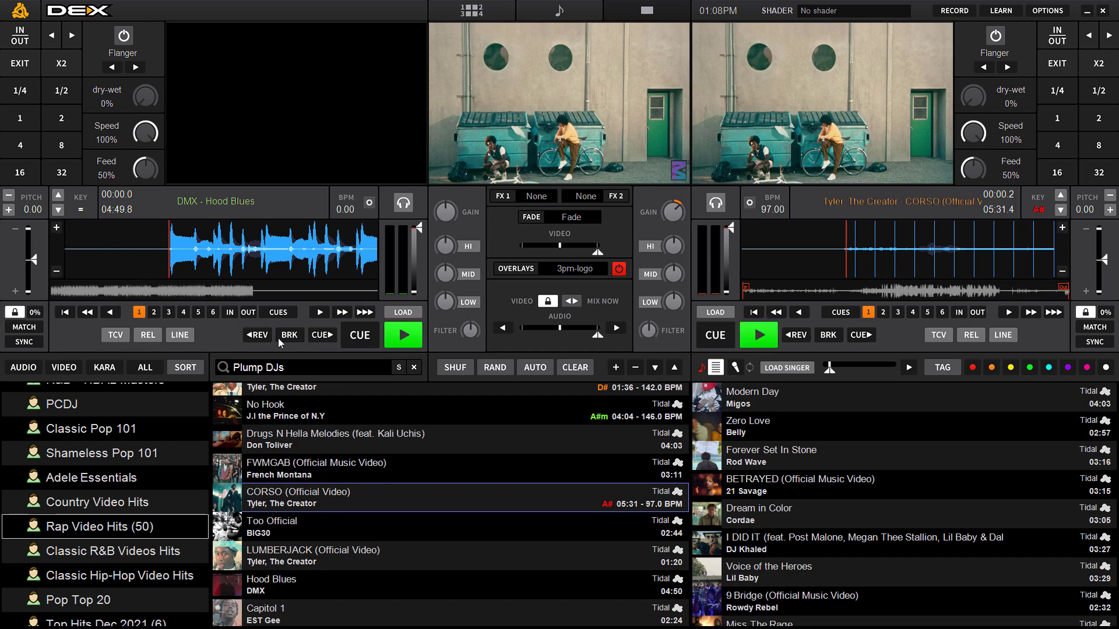
Select the Rap Video Hits playlist to list its video tracks
click(402, 334)
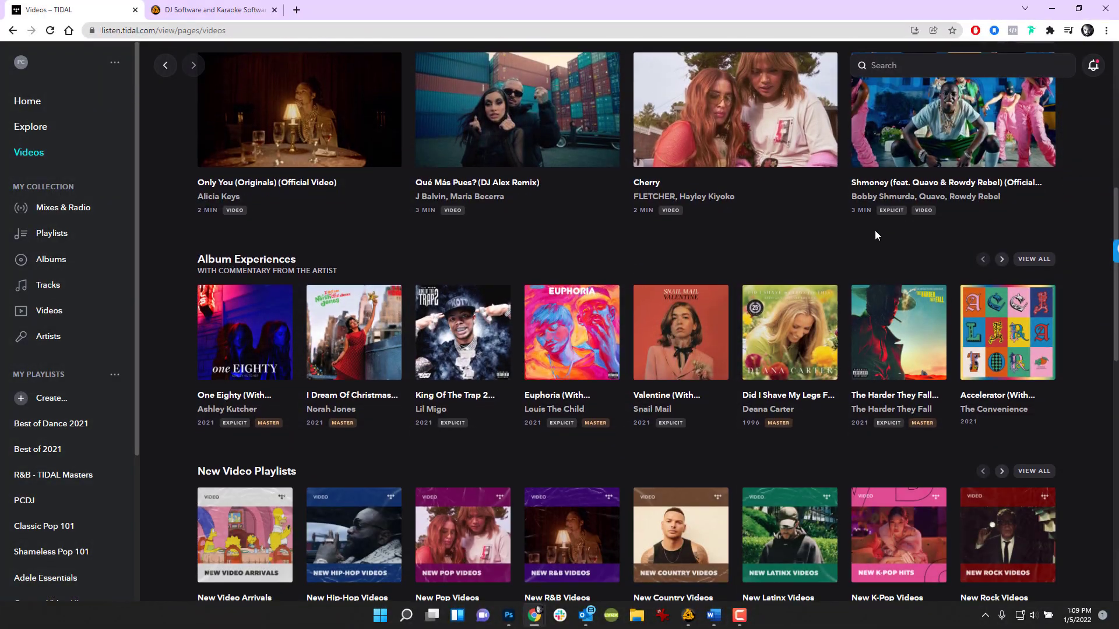
Scroll the Videos page down to the Classics video playlists
scroll(down, 3)
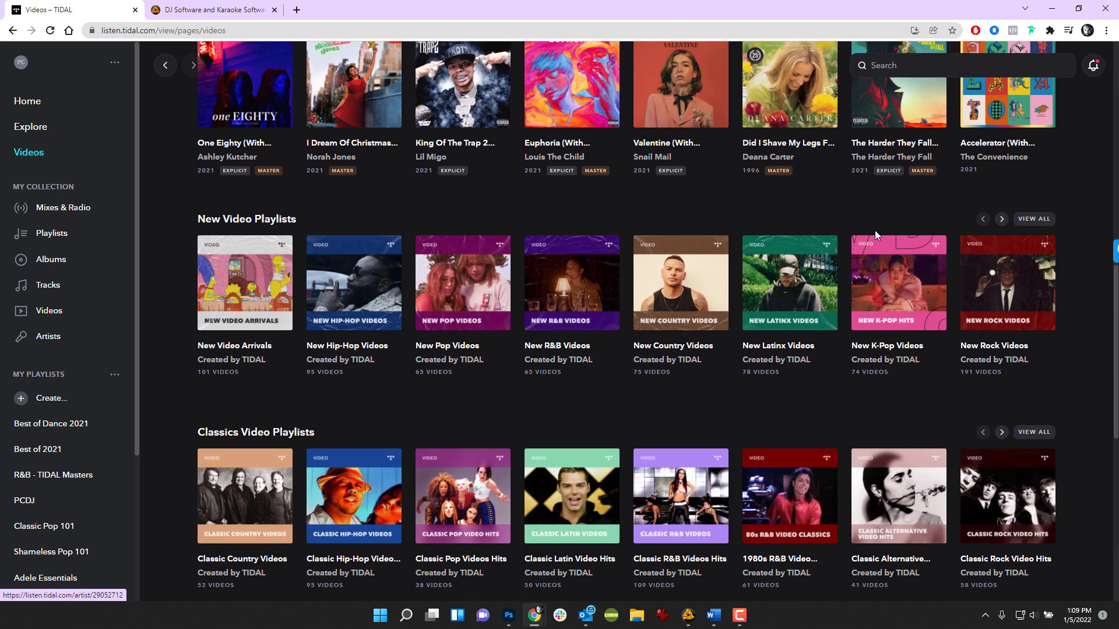